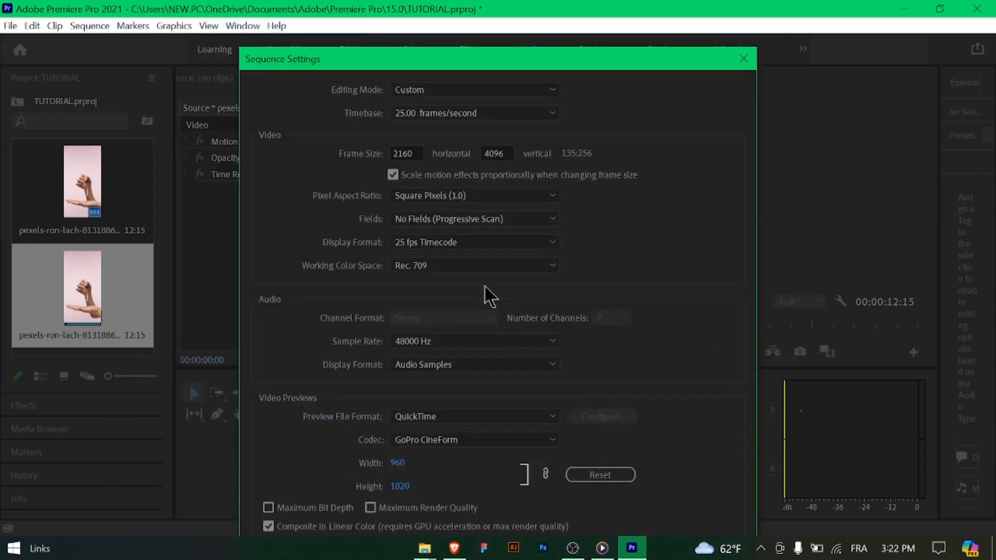
Replace the sequence frame width 2160 with 1080, keeping the 4096 height
left_click(474, 112)
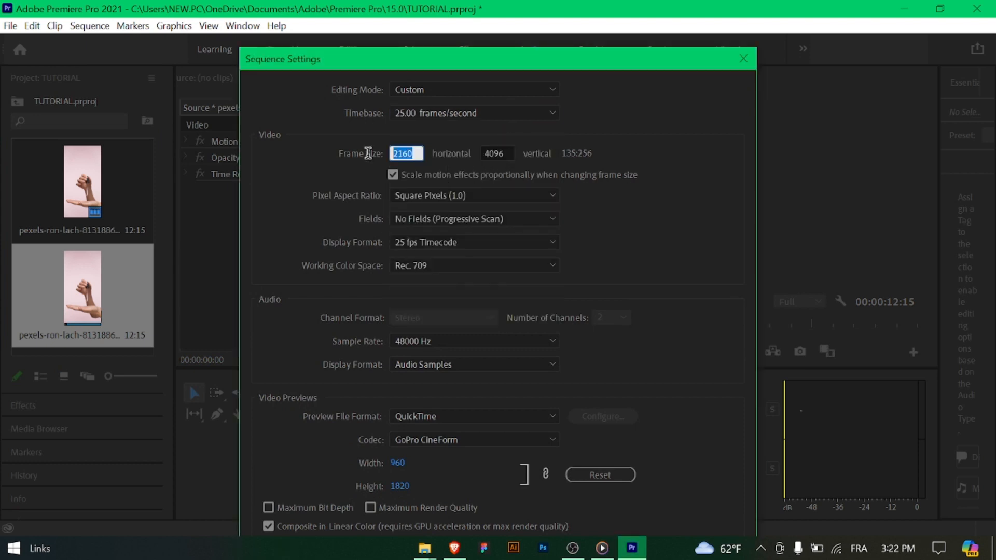
type("1080")
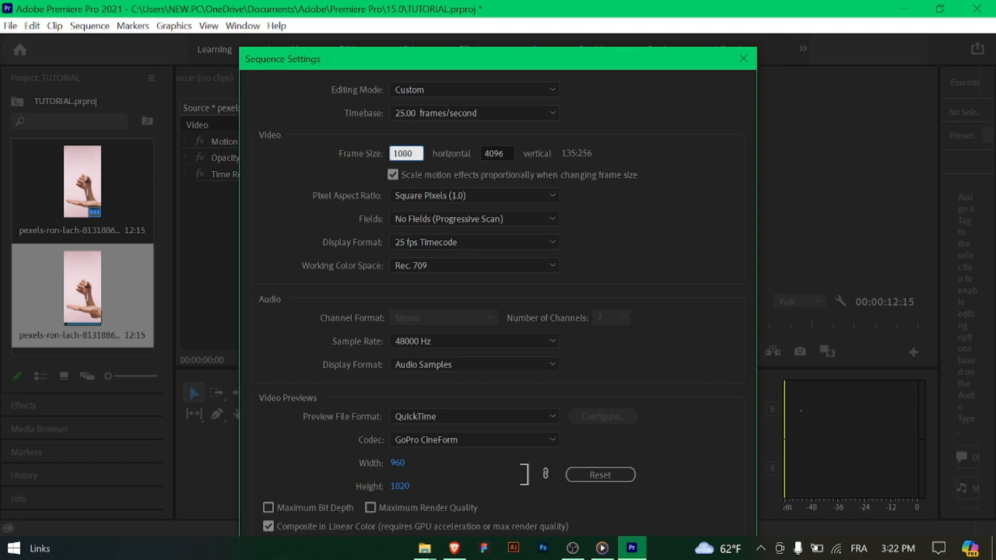
left_click(497, 152)
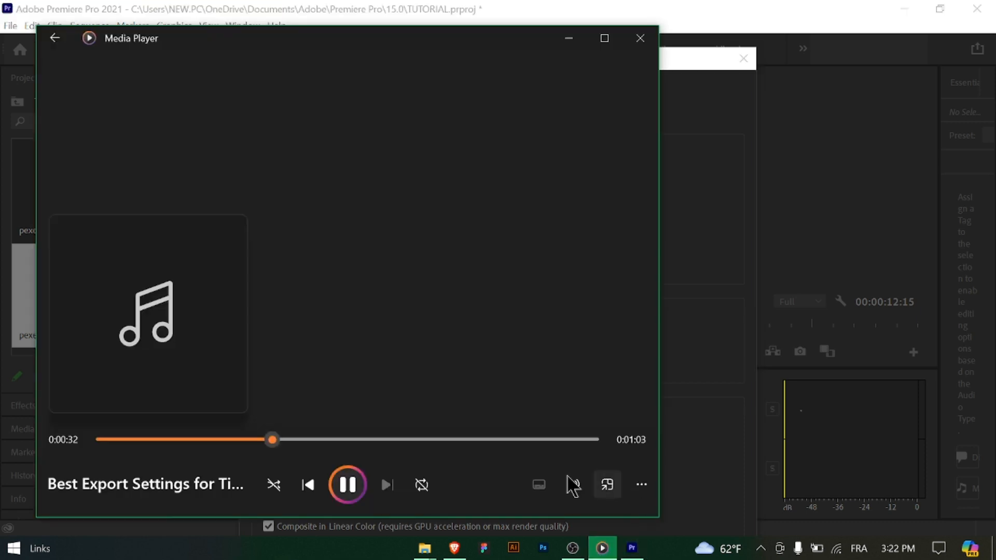
left_click(639, 38)
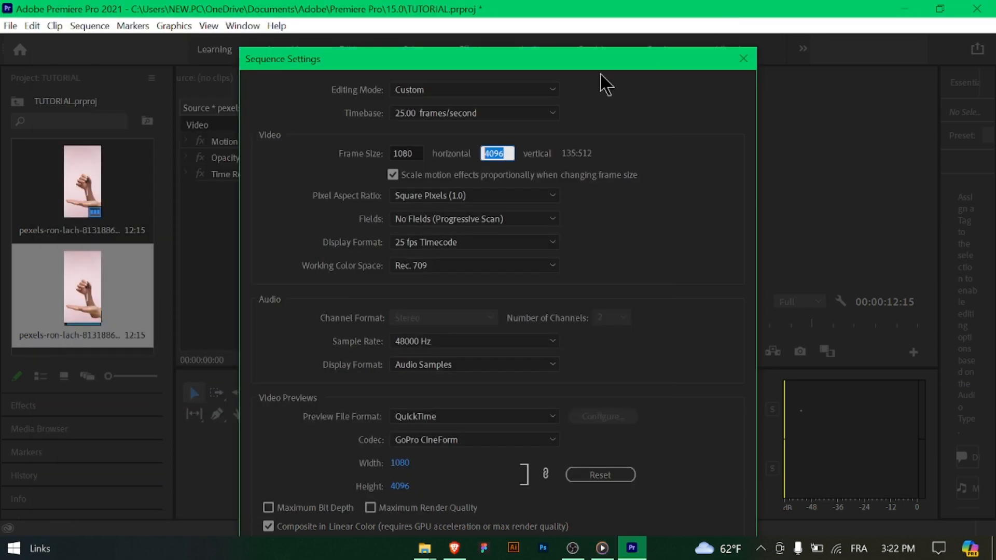
Keep Custom editing mode, set 1920 height at 30 fps, and delete previews
left_click(473, 89)
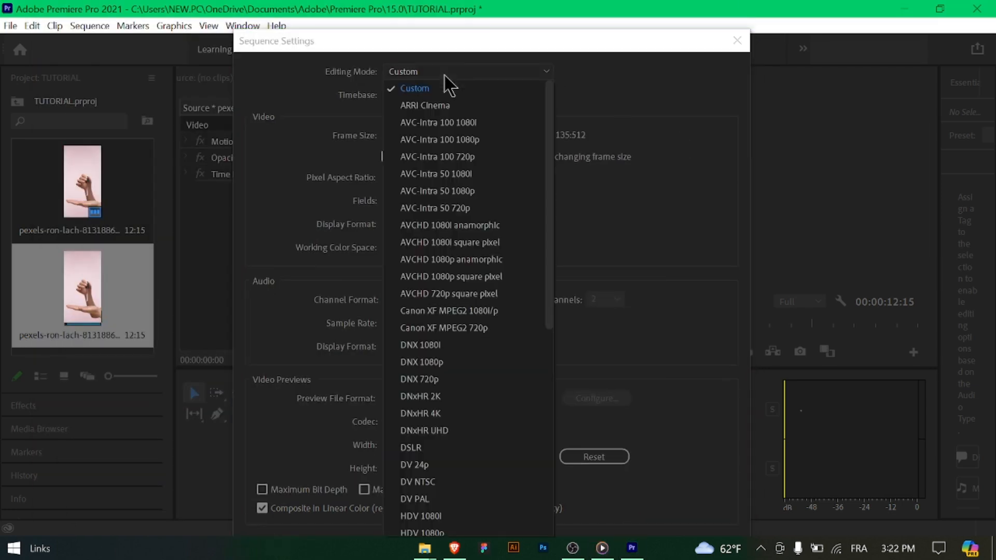
left_click(415, 88)
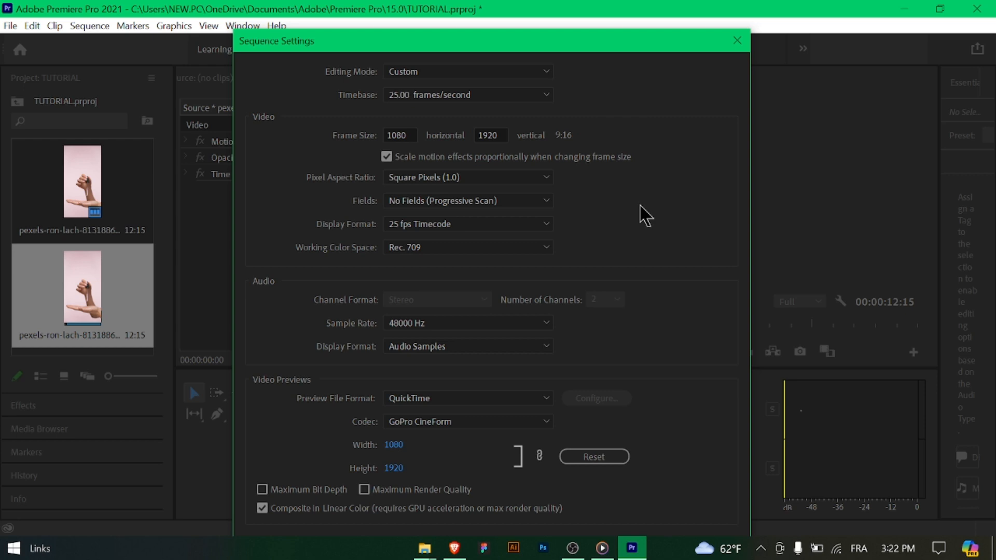
left_click(467, 94)
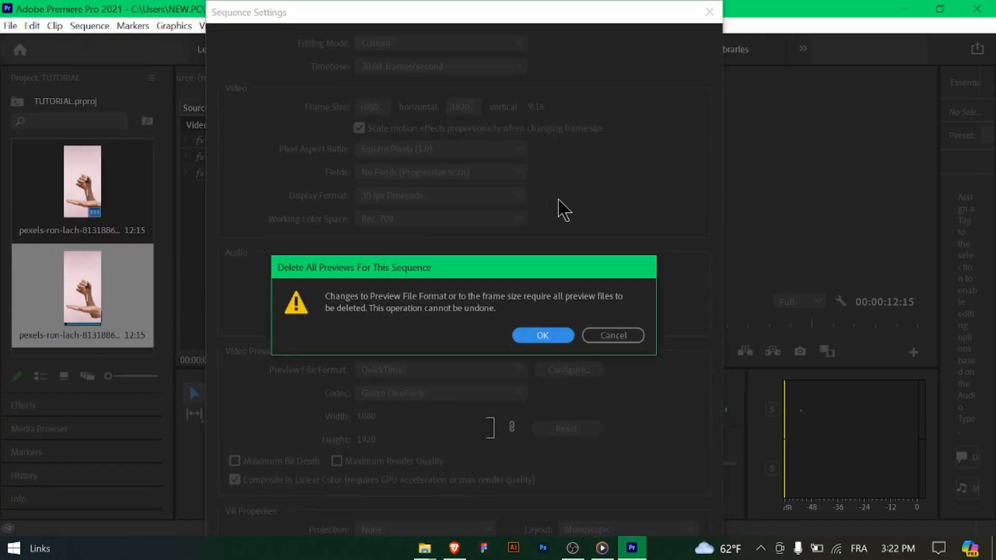
left_click(542, 334)
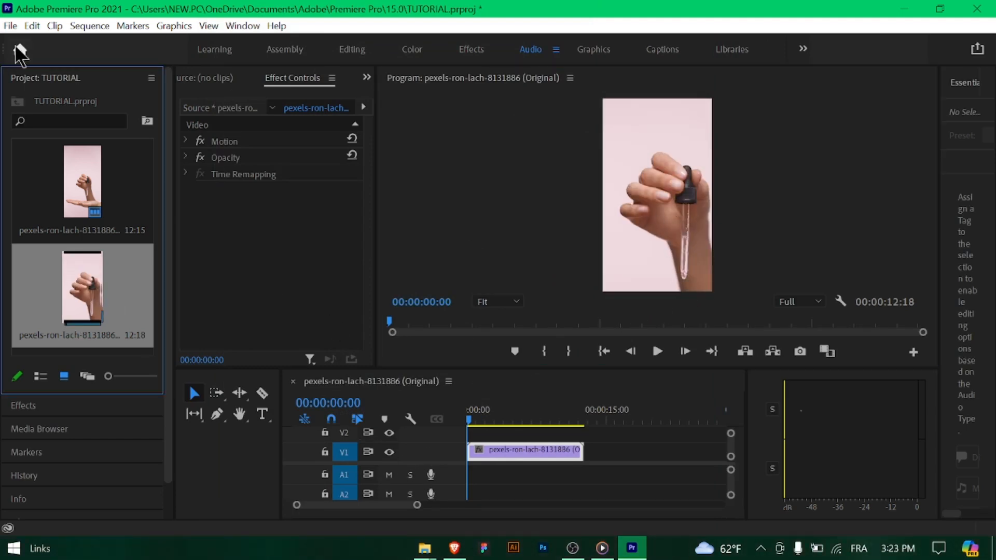
Open the media export settings from the File menu
left_click(9, 25)
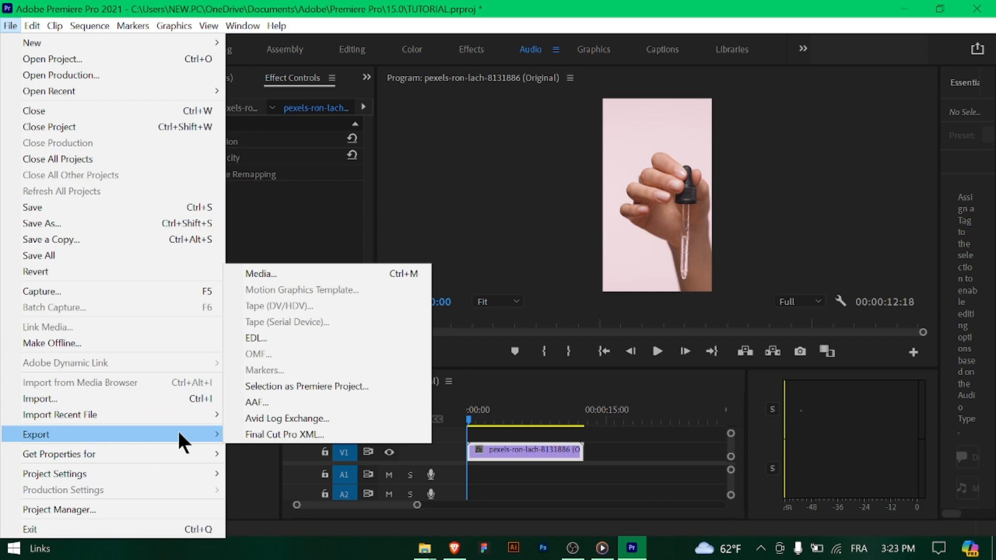
left_click(260, 273)
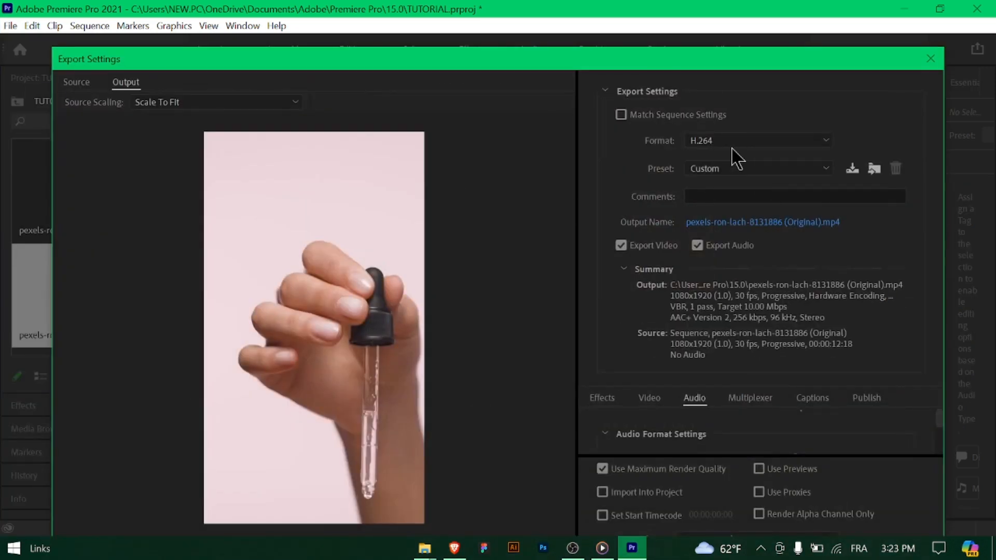
Choose the Match Source - High bitrate preset for the H.264 export
left_click(757, 168)
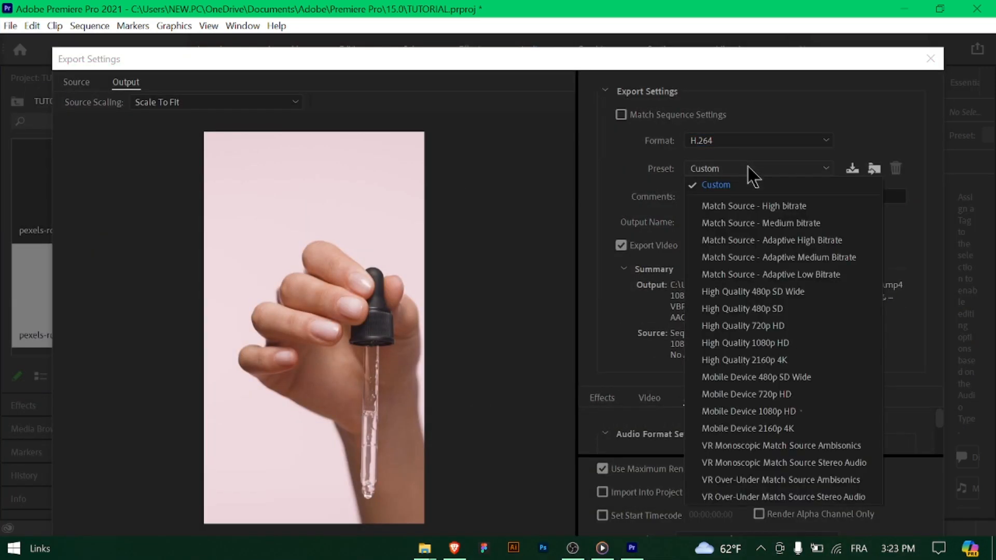
left_click(753, 206)
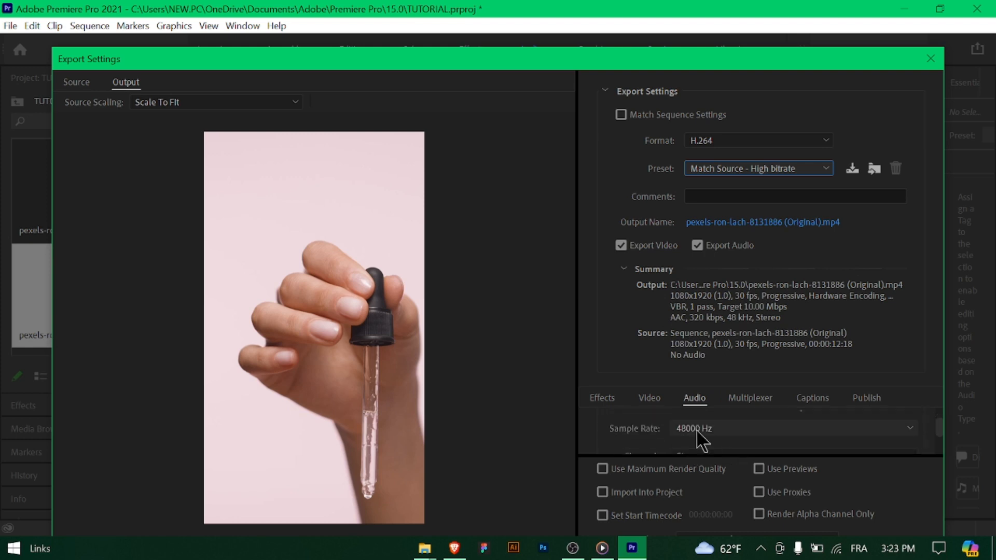
Check the 320 kbps audio bitrate, then review the Basic Video Settings
scroll("down", 3)
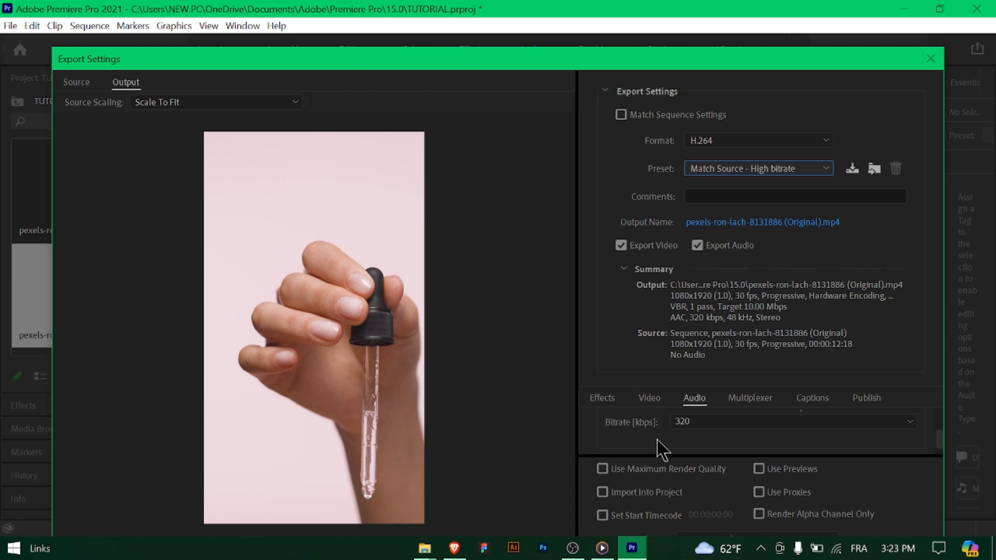
left_click(648, 398)
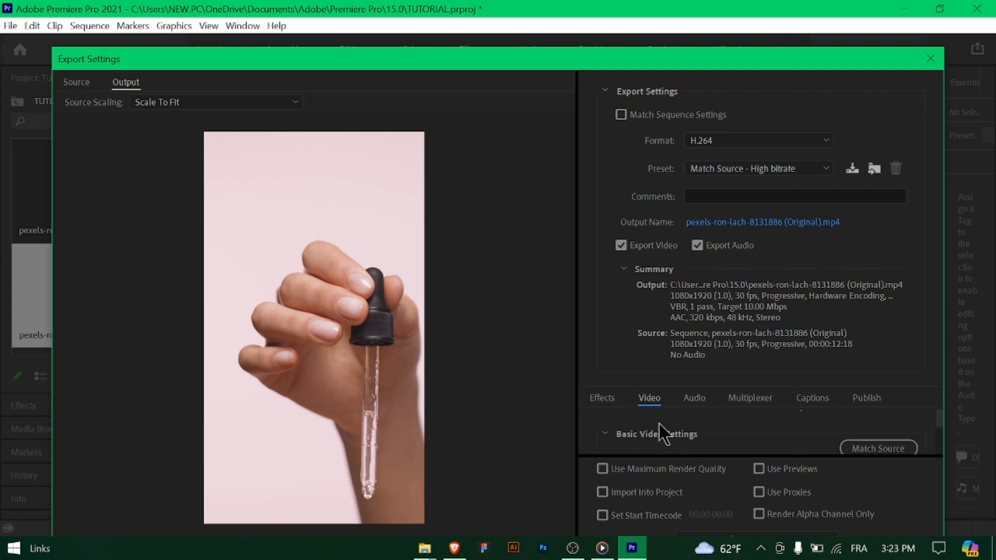
scroll("down", 3)
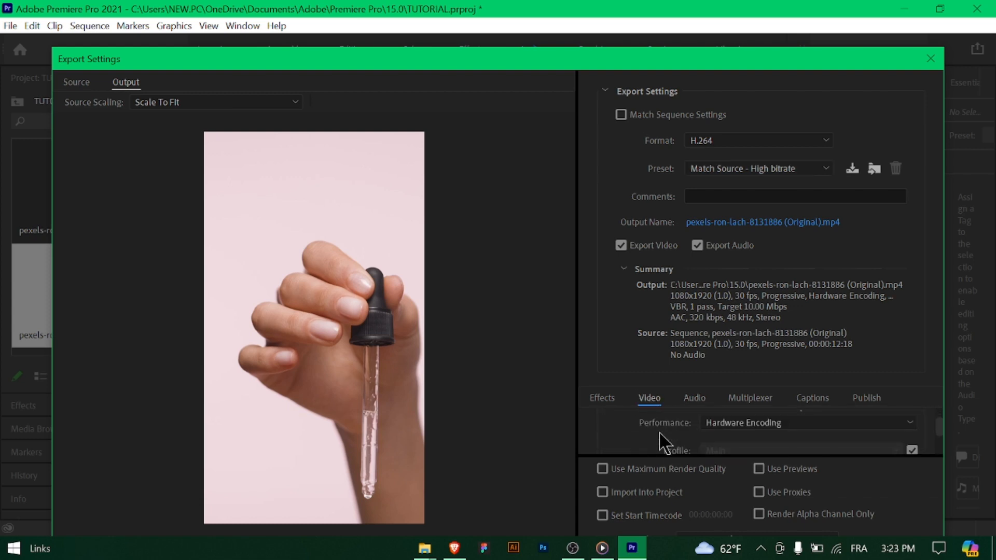